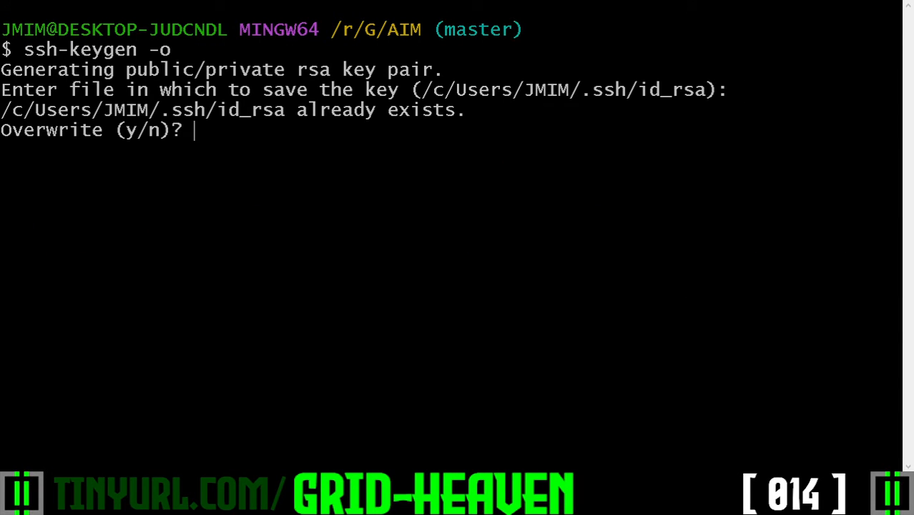
# - Confirm overwriting the existing id_rsa key with y during ssh-keygen
pyautogui.write('y')
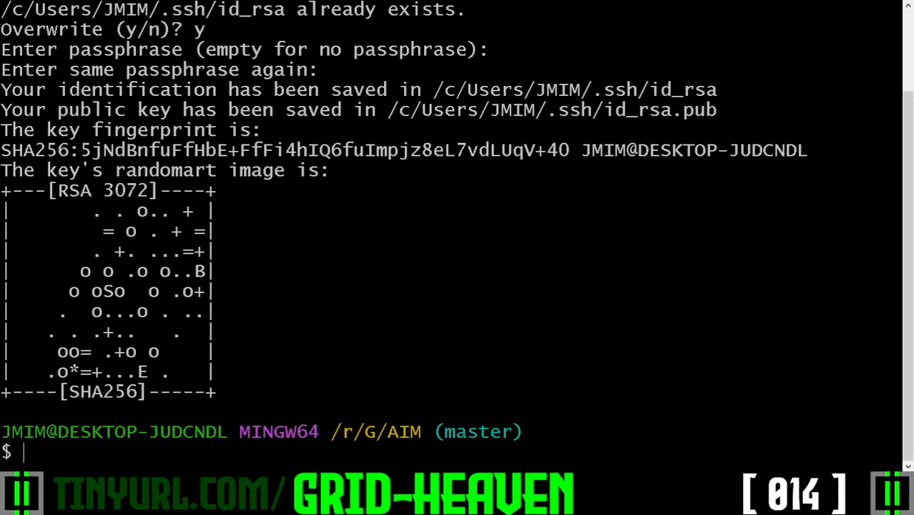
# - Copy the id_rsa.pub path and cat /c/Users/JMIM/.ssh/id_rsa.pub to show the public key
pyautogui.doubleClick(551, 110)
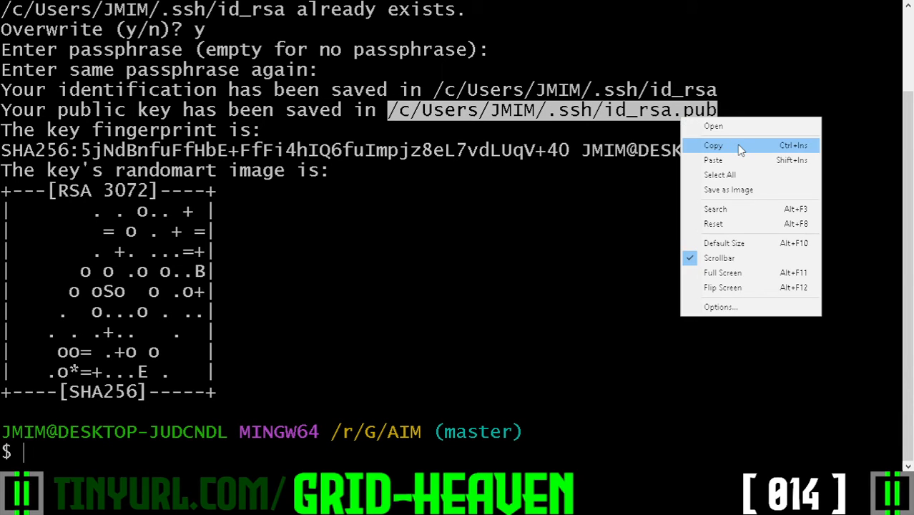
pyautogui.click(713, 146)
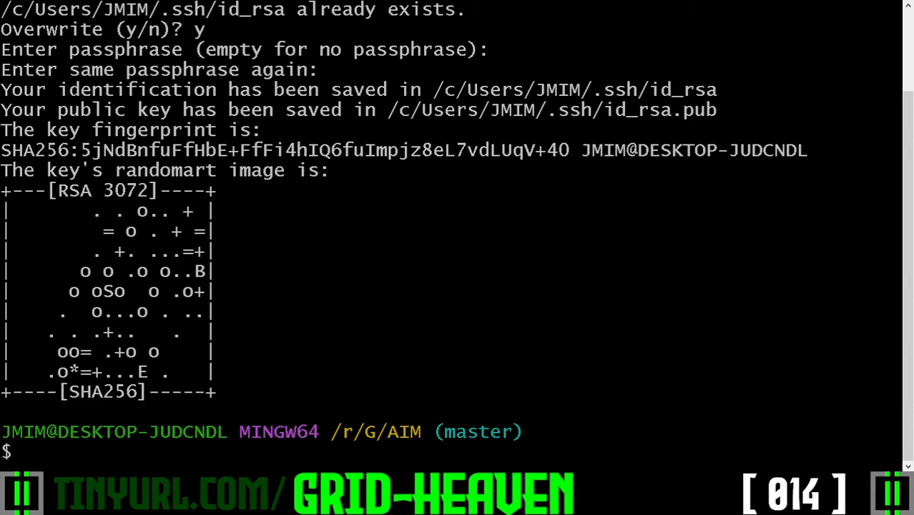
pyautogui.write('cat')
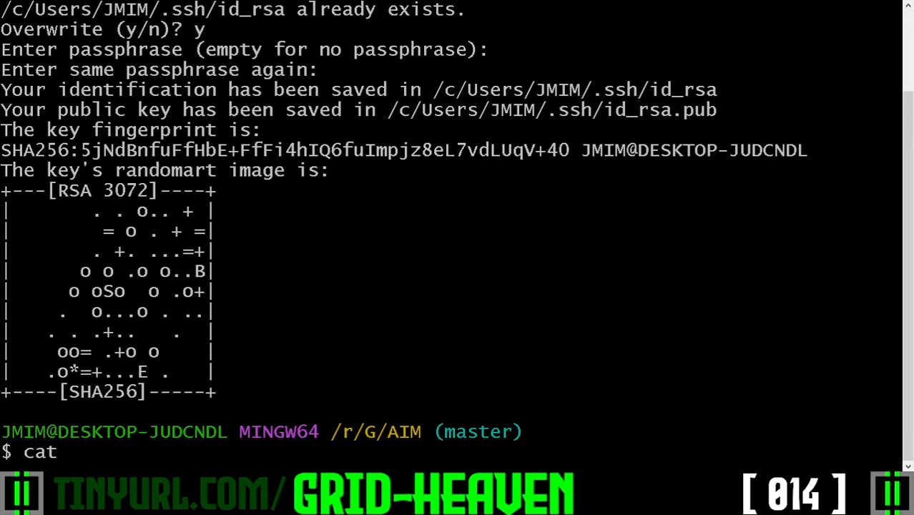
pyautogui.write('/c/Users/JMIM/.ssh/id_rsa.pub')
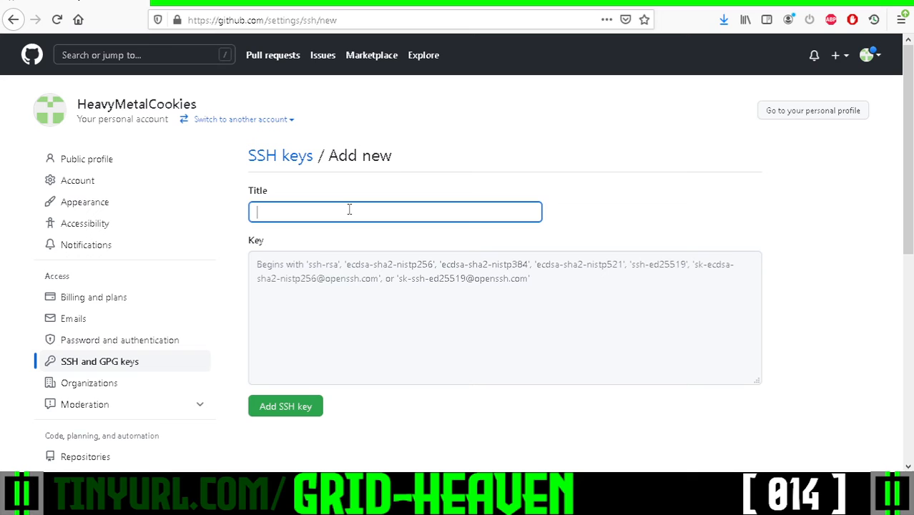
# - Title the new GitHub SSH key 'NECKBEARDS_RENT_FREE_BASEMENT_DWELLING'
pyautogui.write('NECKBEARDS_RENT_FREE_BASEMENT_DWELLING')
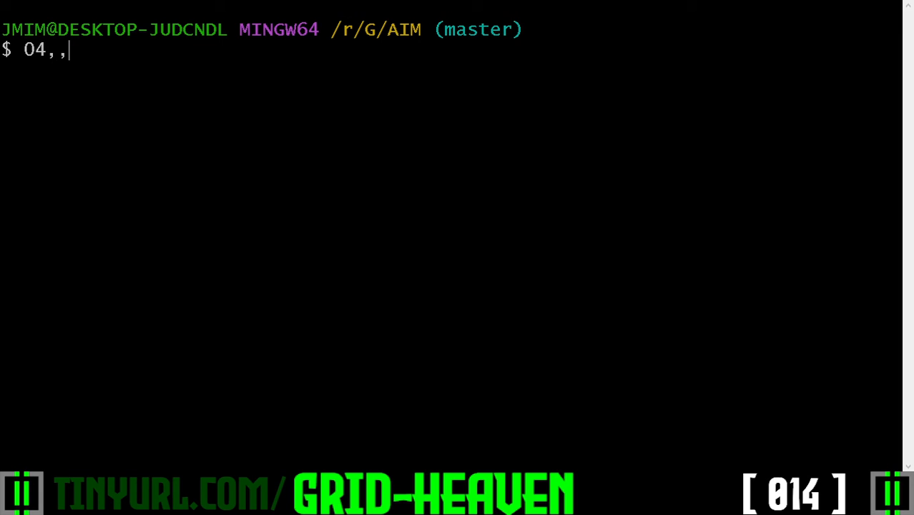
# - Run 'git push GIT_SSH master' successfully, then begin a git status check
pyautogui.write('git push GIT_SSH master')
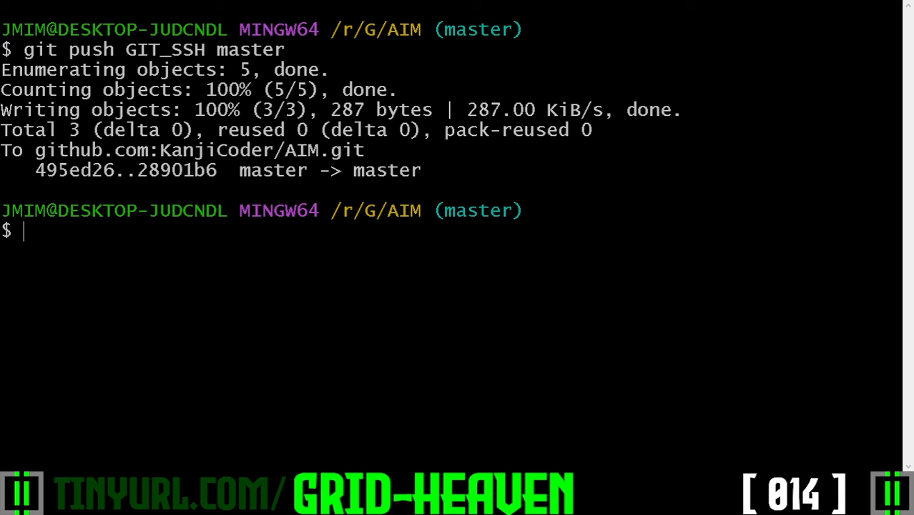
pyautogui.write('git stat')
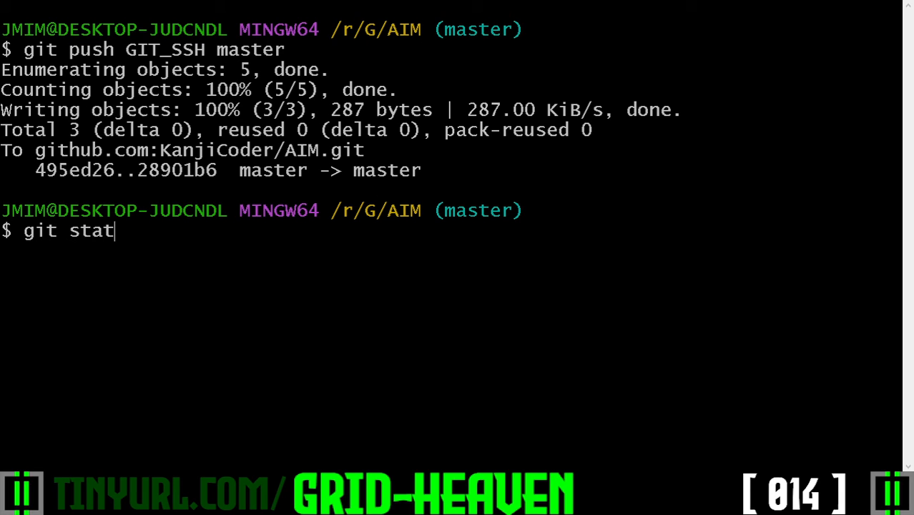